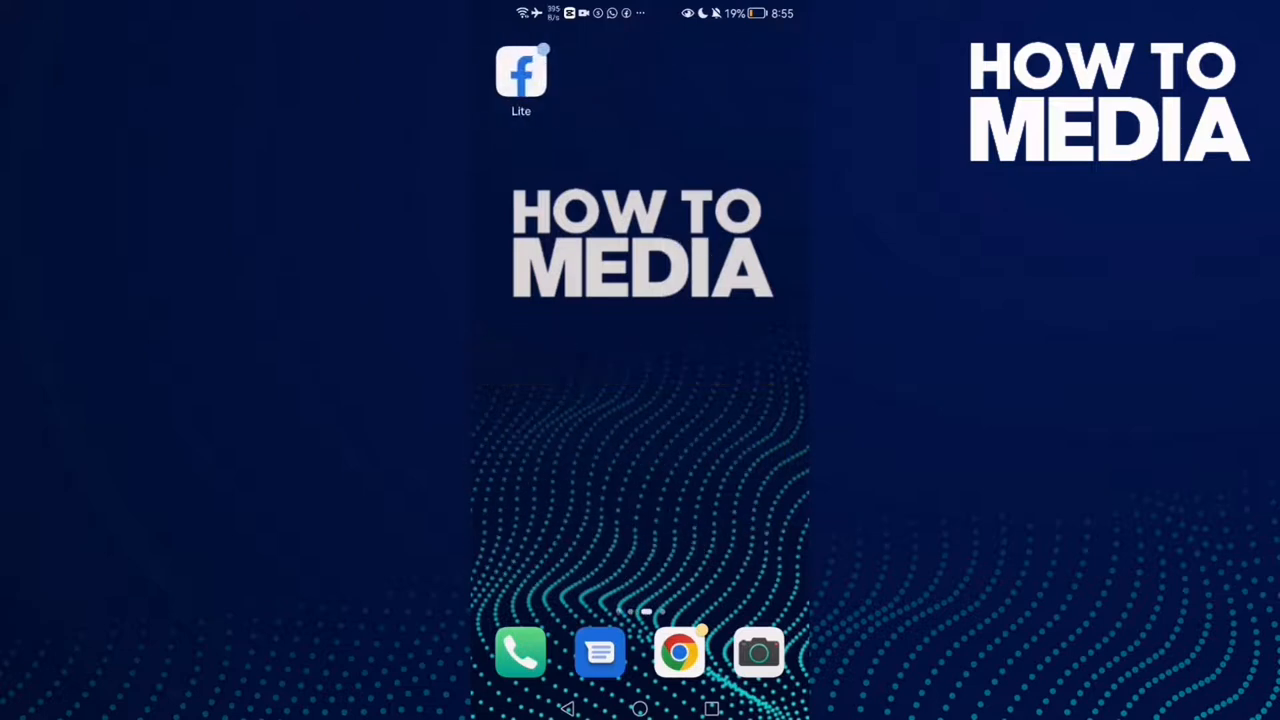
Launch Facebook Lite and show its main menu with Groups, Marketplace, Pages and Saved shortcuts
{"action": "left_click", "coordinate": [520, 72]}
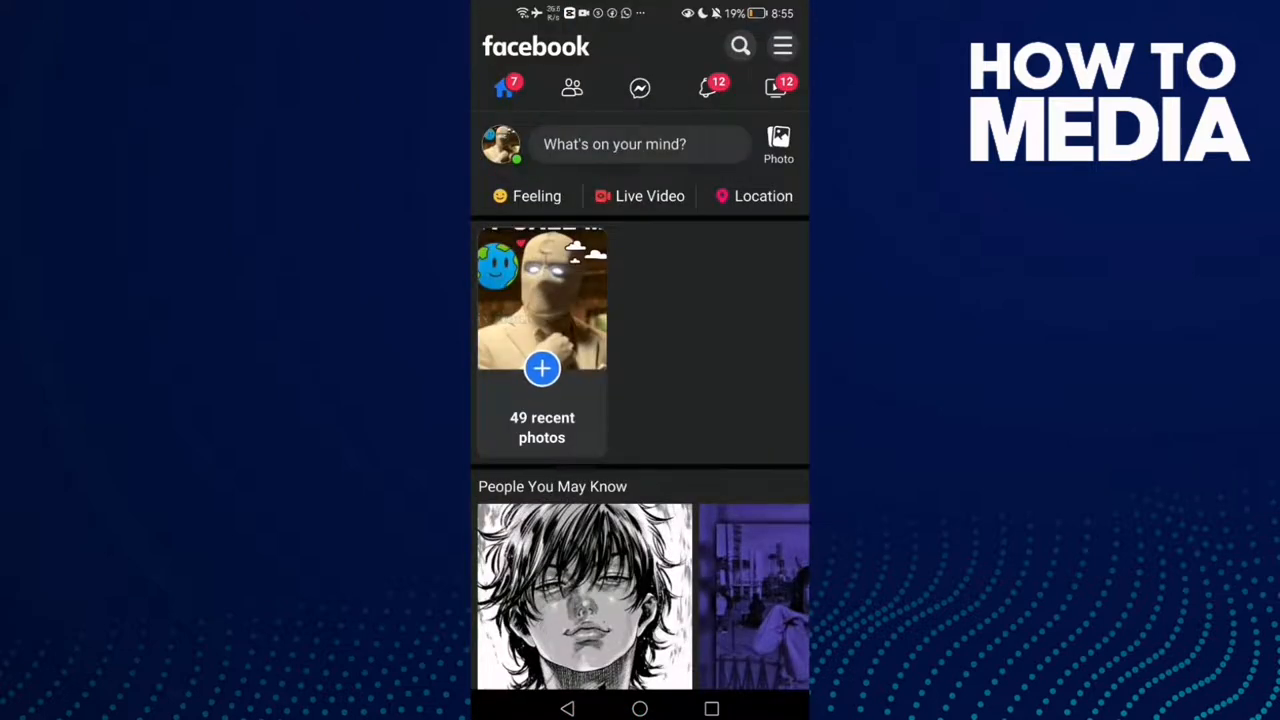
{"action": "left_click", "coordinate": [782, 46]}
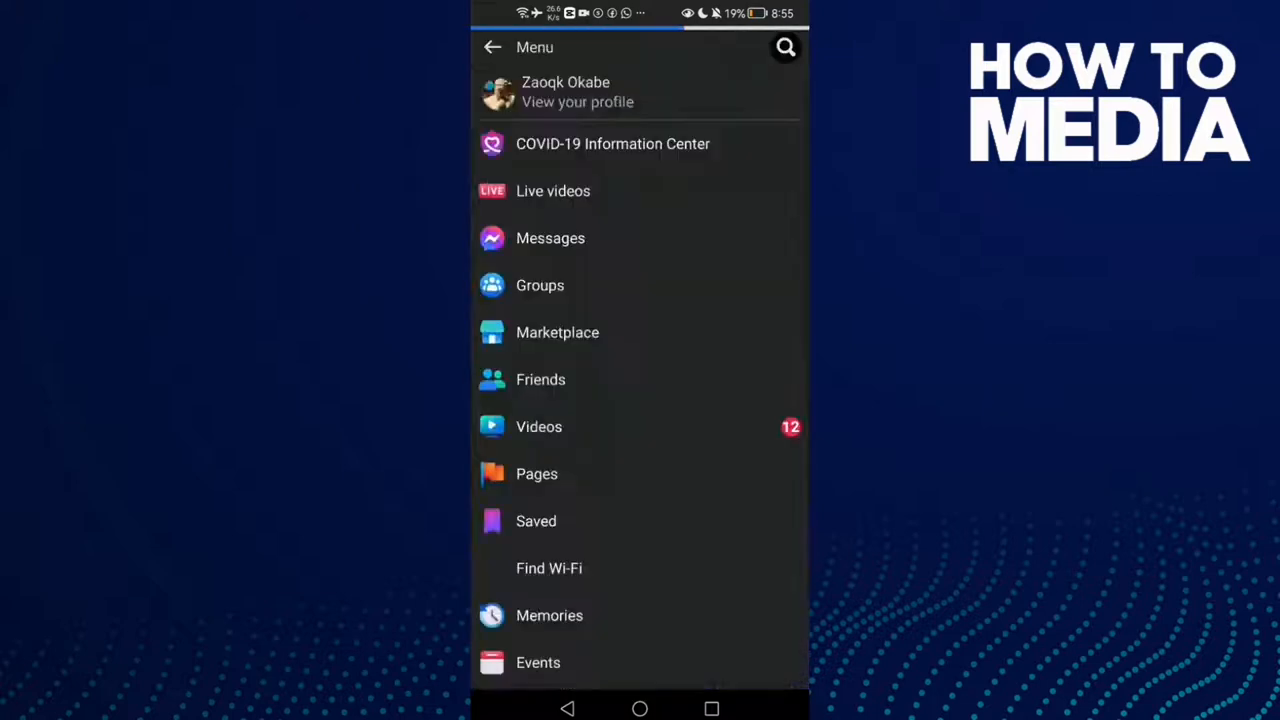
{"action": "scroll", "scroll_direction": "down", "scroll_amount": 3}
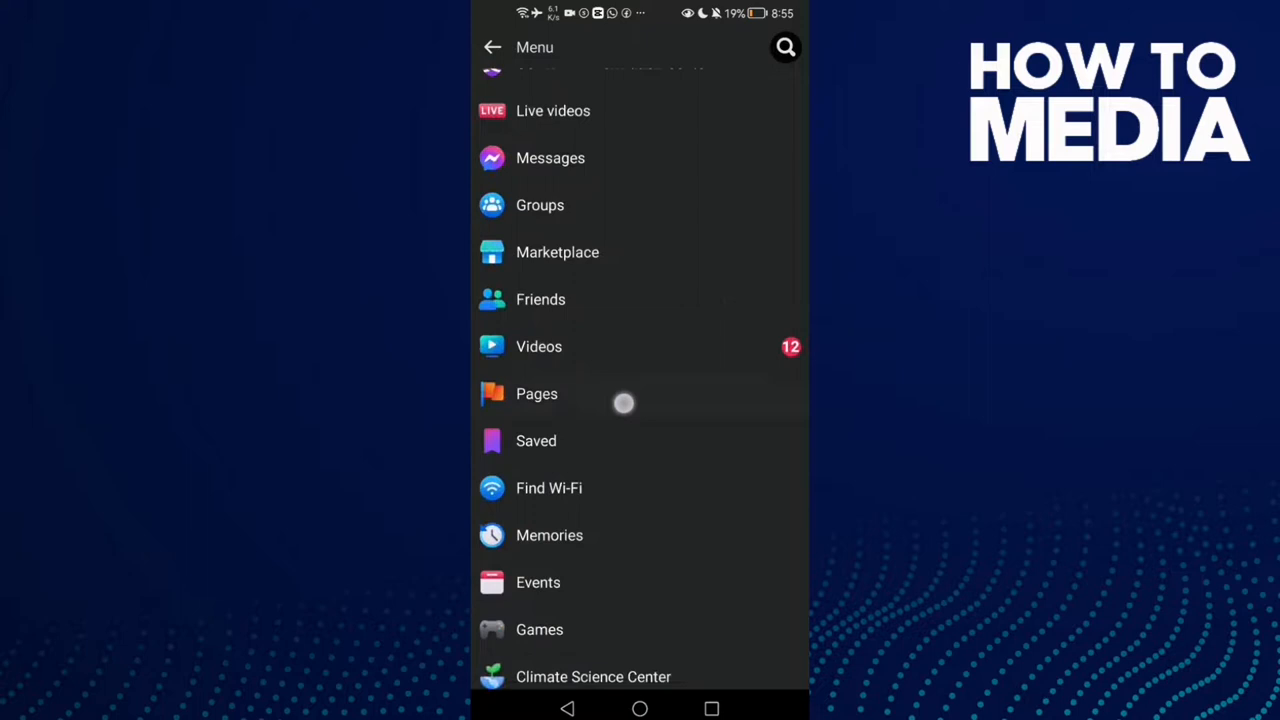
Go to the Gamess page from the Pages list, past the next-steps prompt
{"action": "left_click", "coordinate": [536, 392]}
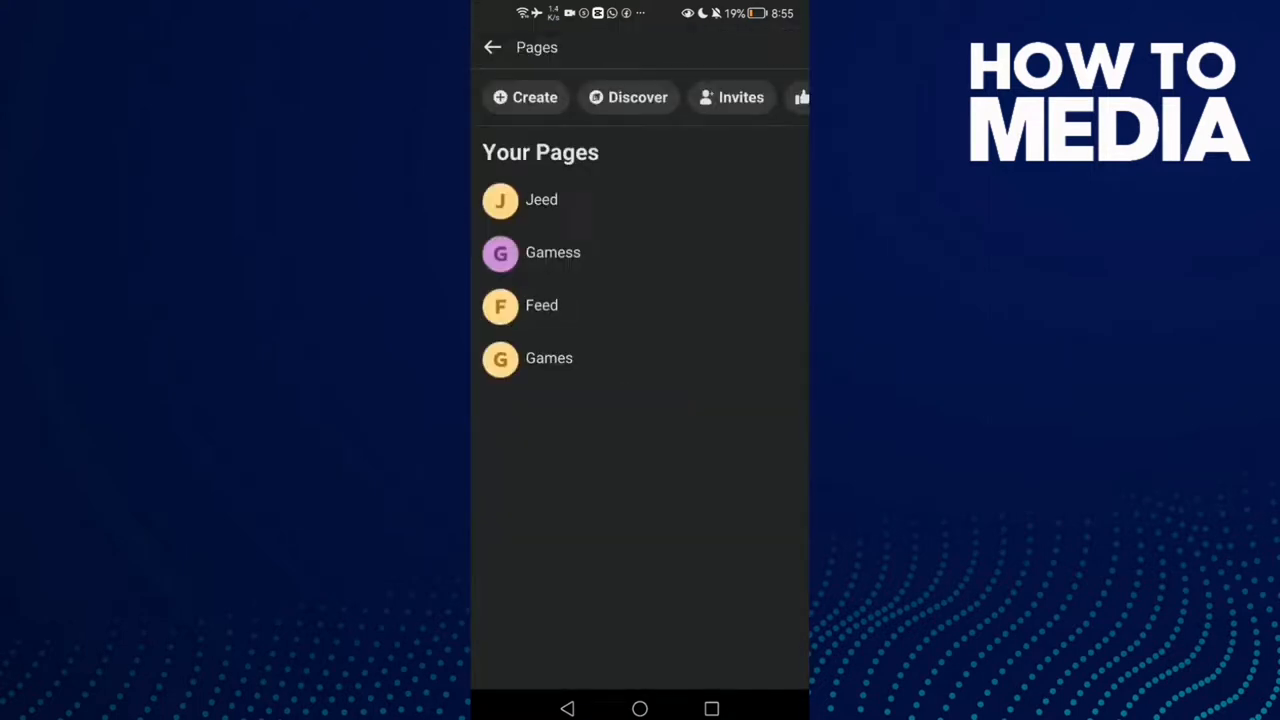
{"action": "left_click", "coordinate": [552, 252]}
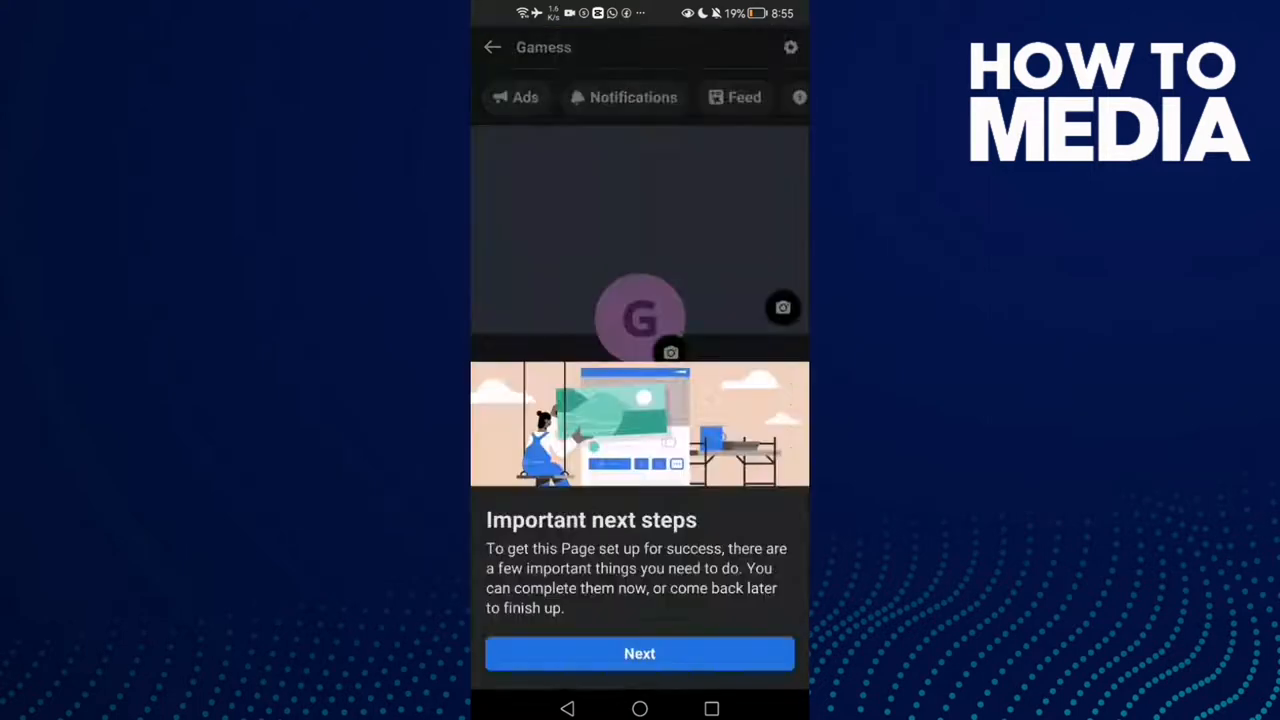
{"action": "left_click", "coordinate": [640, 652]}
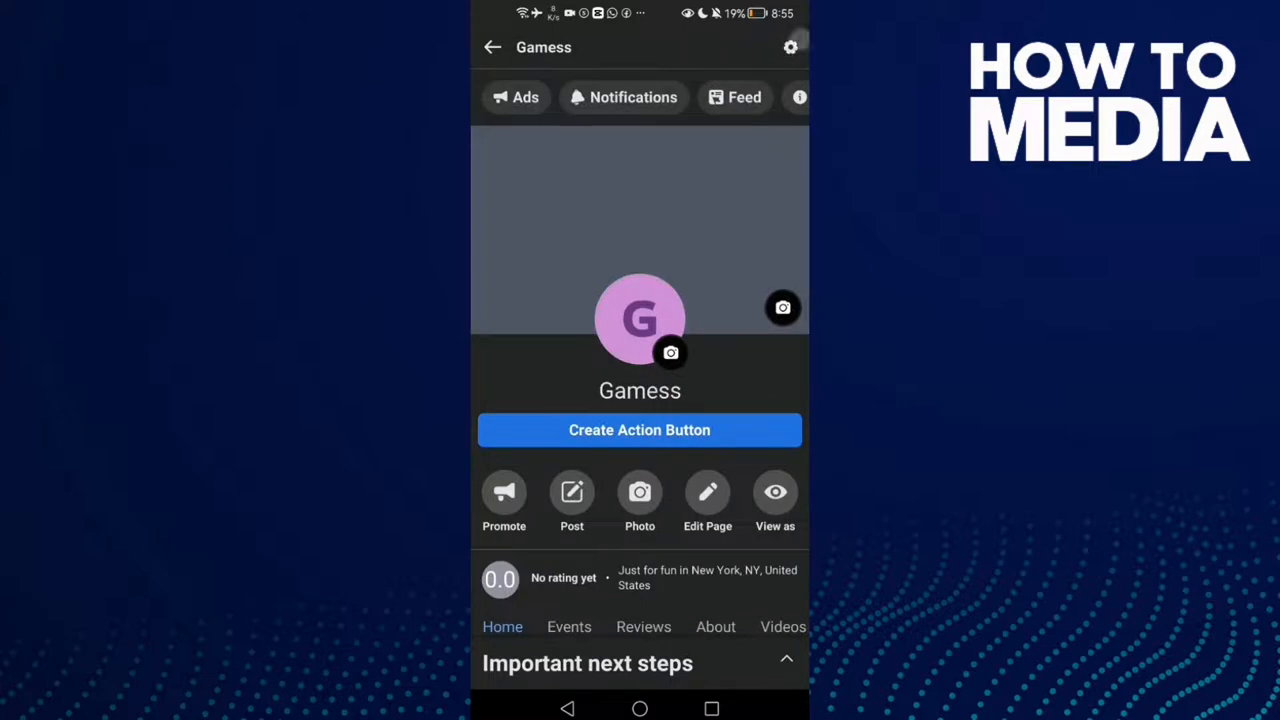
Pin Gamess from its General settings so it sits beneath the profile in bookmarks
{"action": "left_click", "coordinate": [790, 48]}
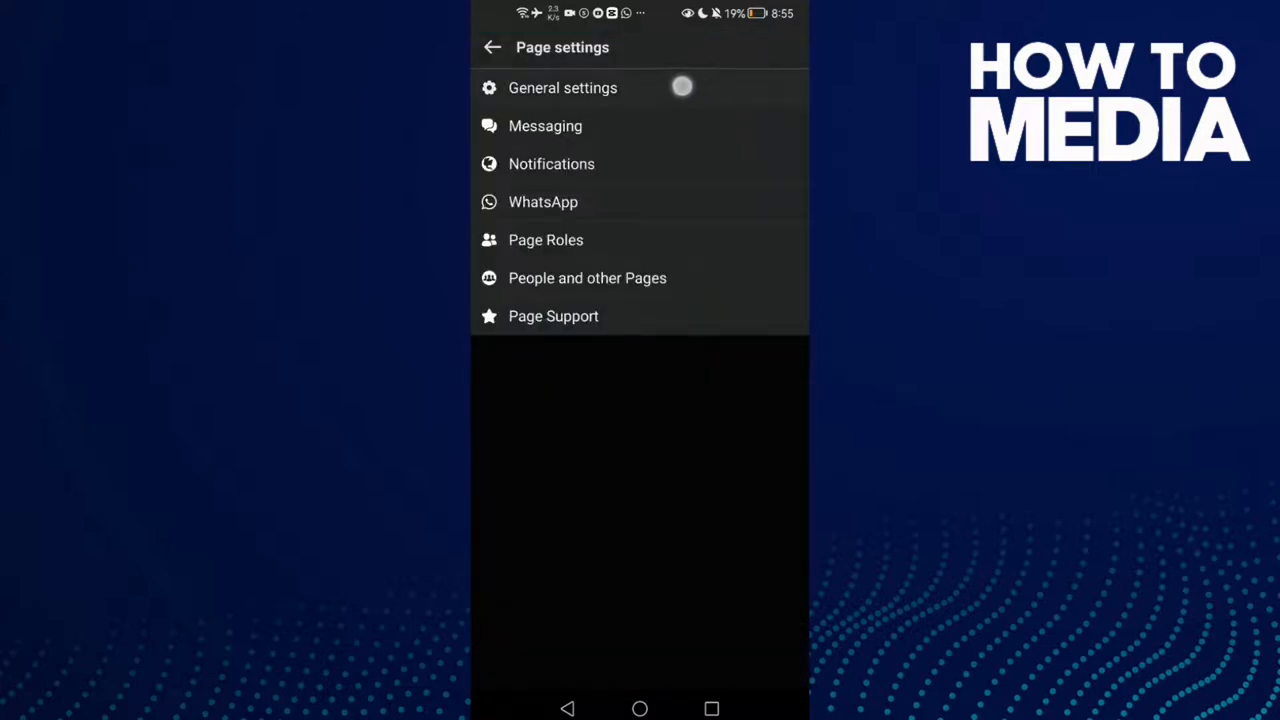
{"action": "left_click", "coordinate": [562, 88]}
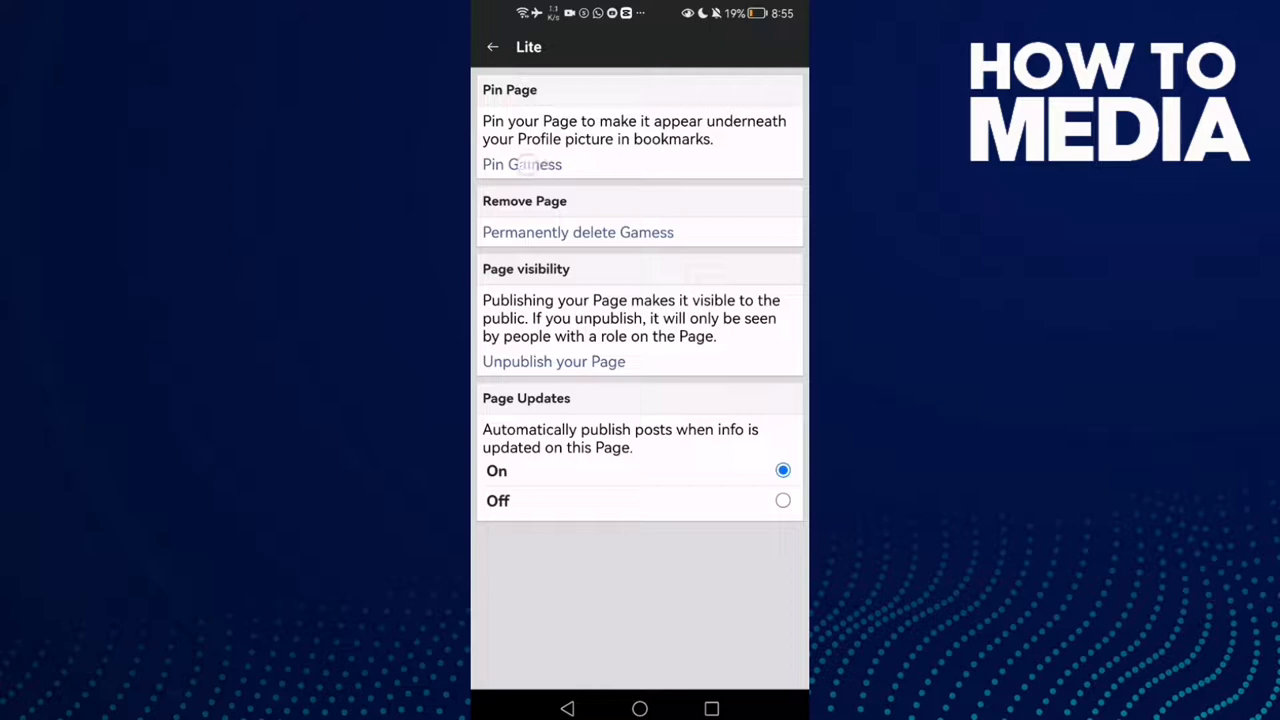
{"action": "left_click", "coordinate": [492, 48]}
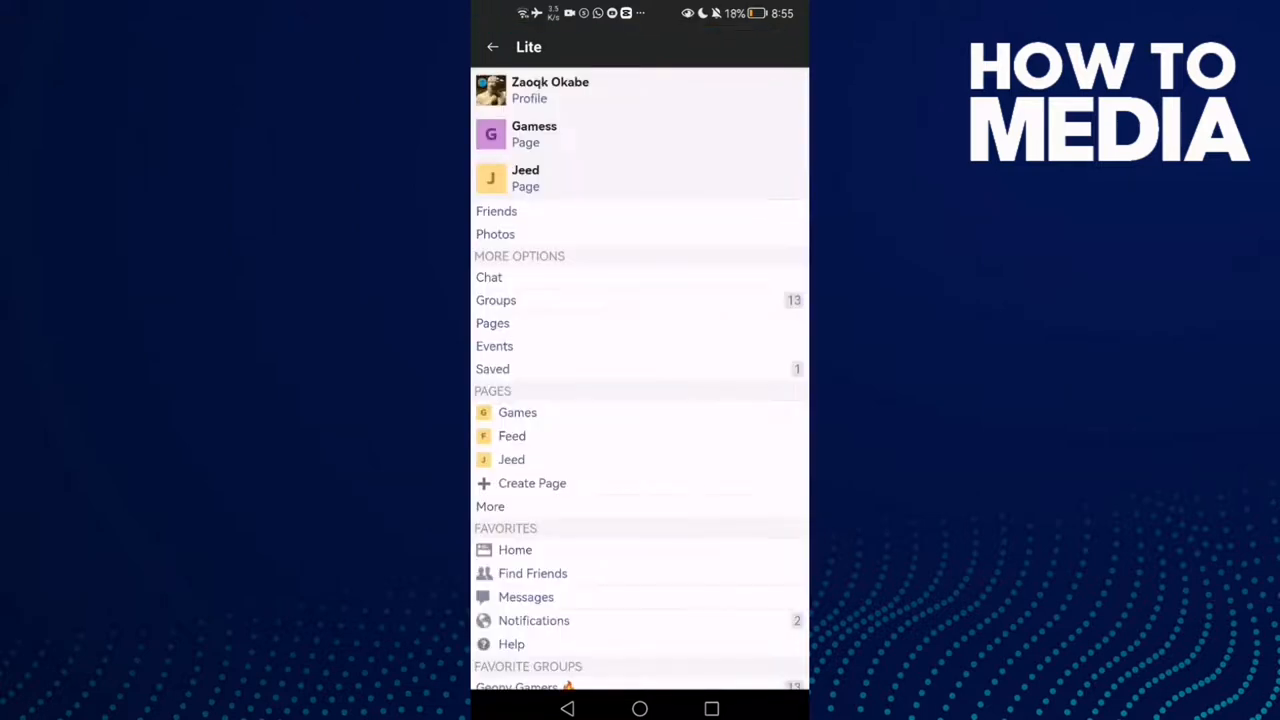
{"action": "scroll", "scroll_direction": "down", "scroll_amount": 3}
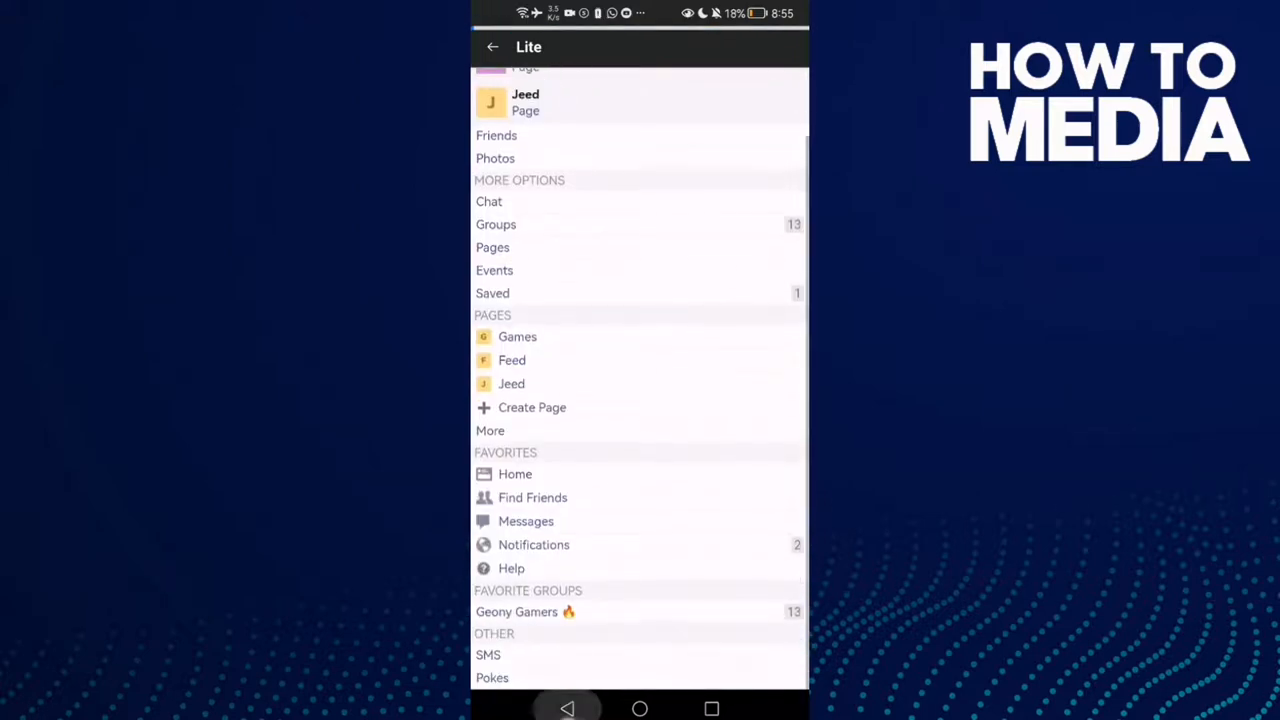